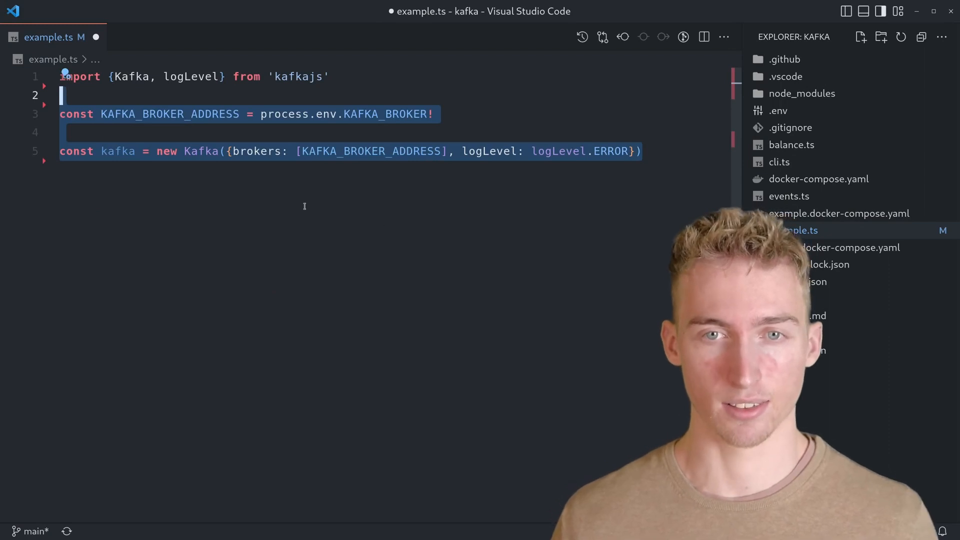
- Write the kafkajs producer/consumer: connect, subscribe to EXAMPLE_TOPIC, log each message's offset, value and key, then send one
click(643, 151)
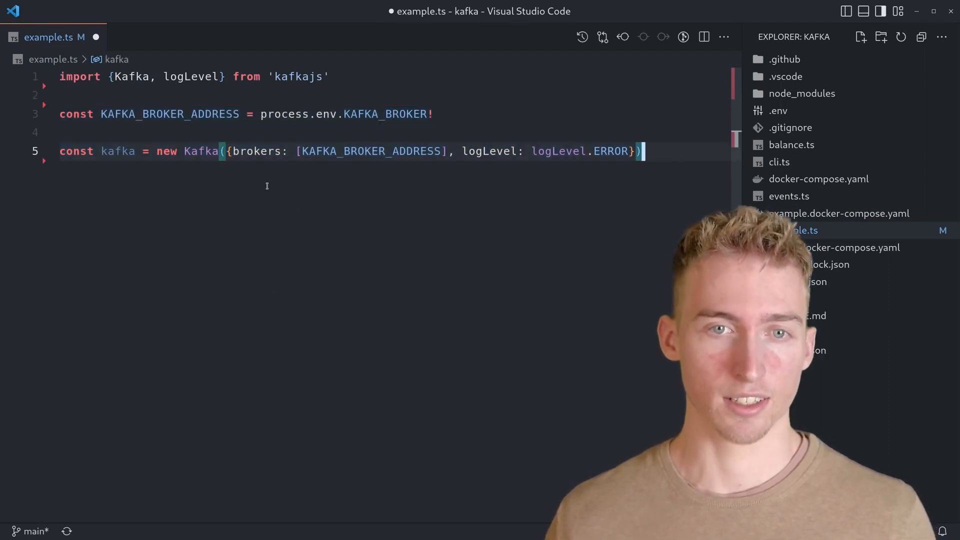
double_click(367, 151)
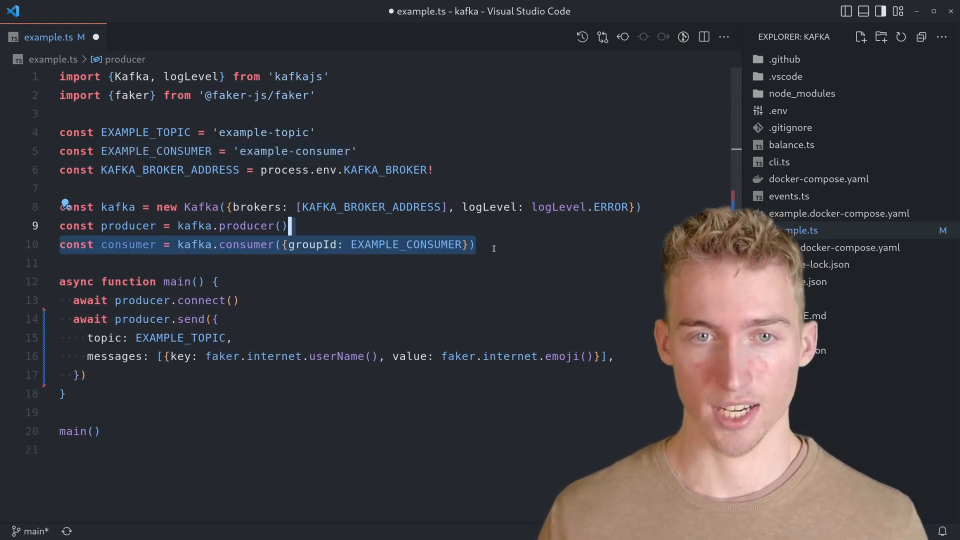
click(318, 244)
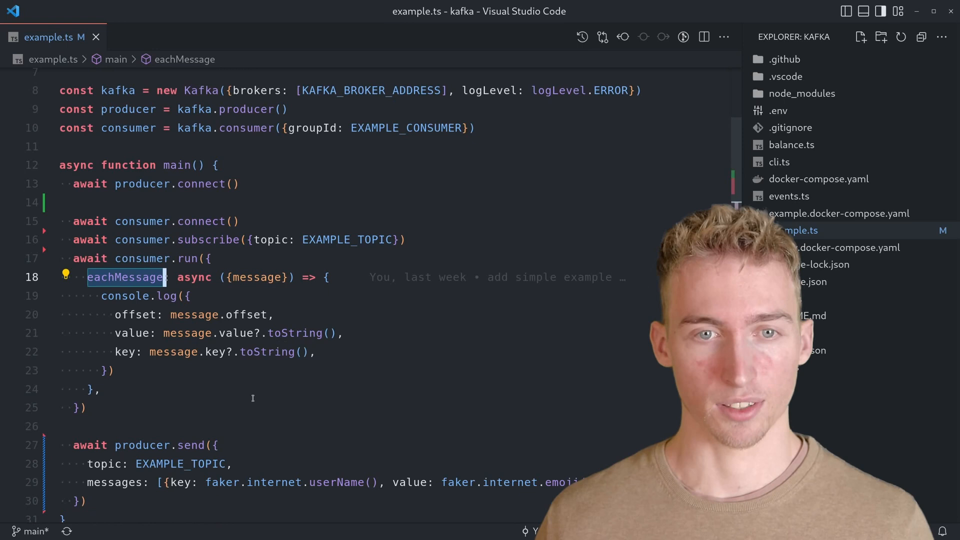
mouse_move(92, 326)
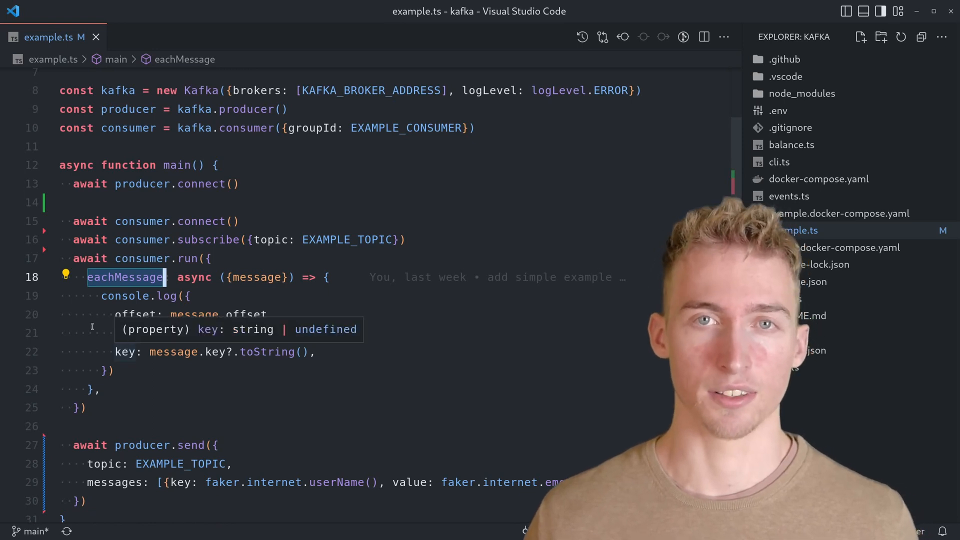
key(Enter)
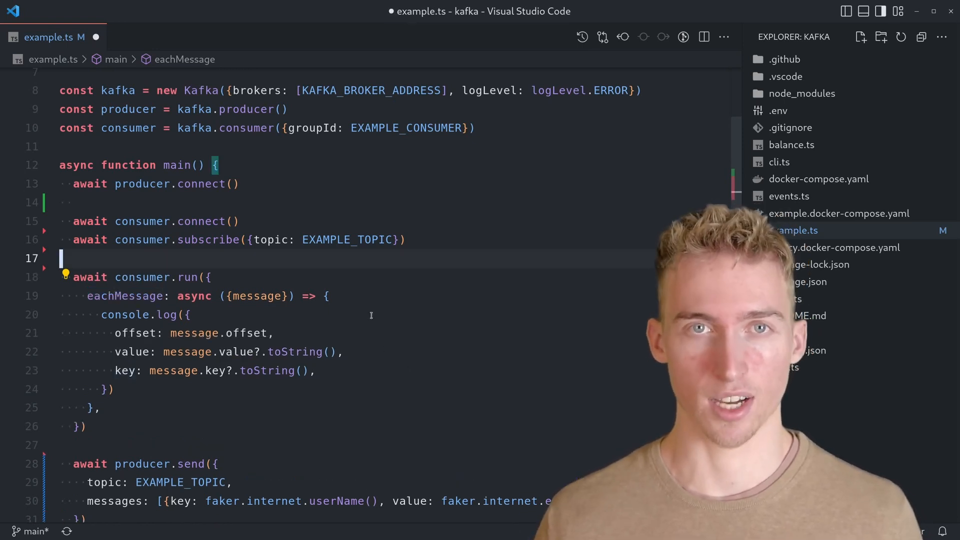
- Review example and legacy docker-compose files (zookeeper references), then run docker-compose up from README.md
click(839, 213)
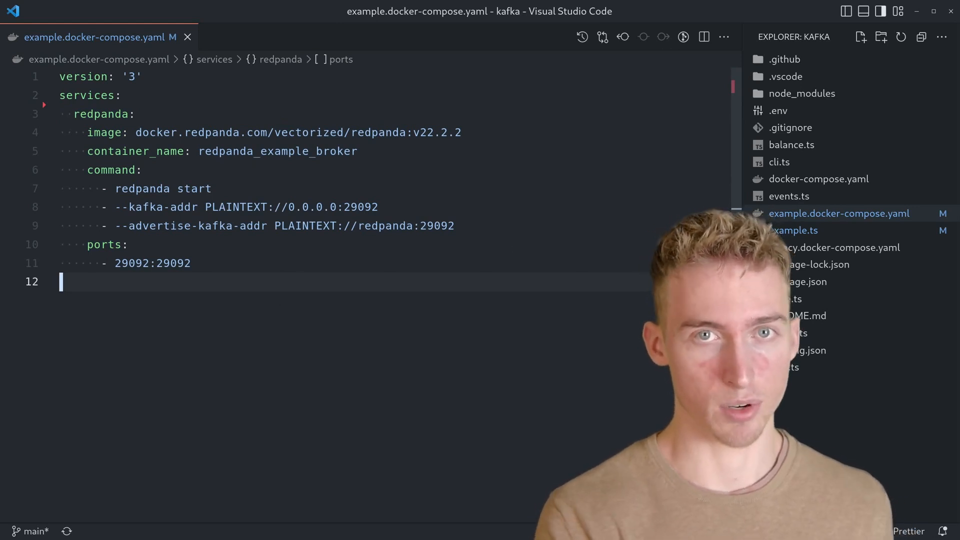
click(839, 247)
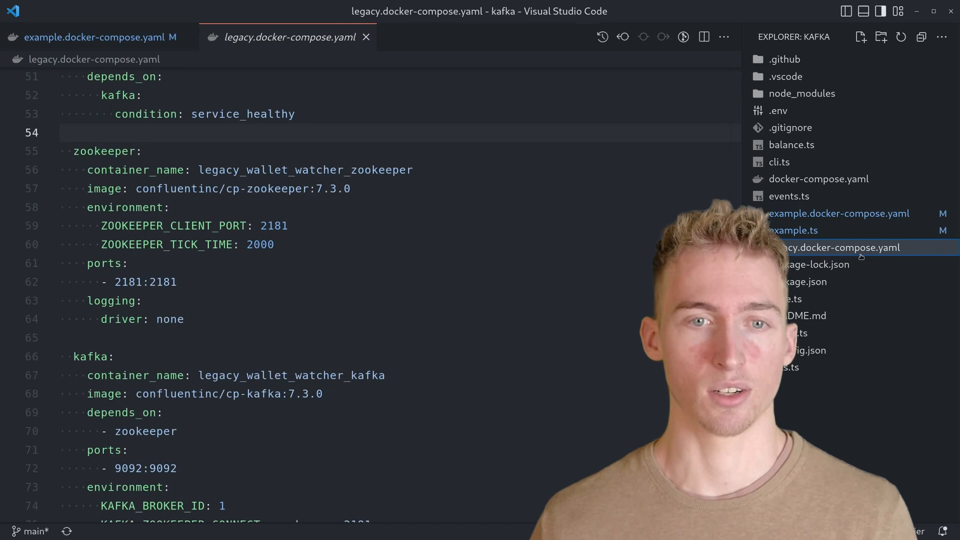
double_click(107, 151)
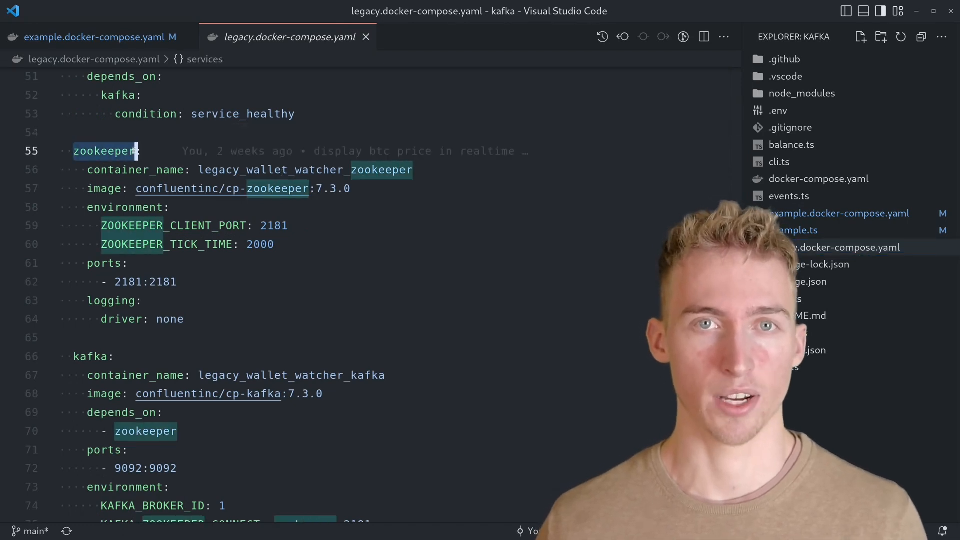
click(92, 37)
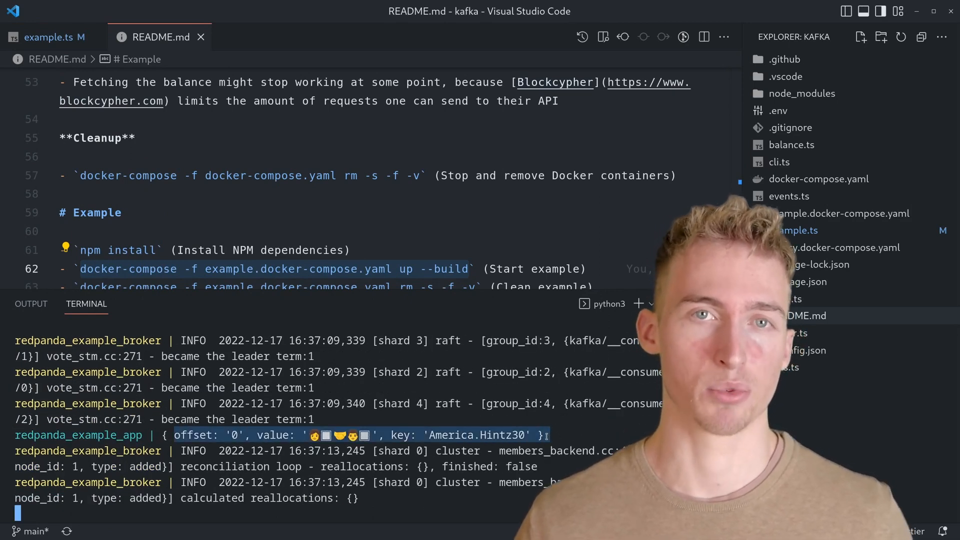
- Review the SIGTERM disconnect handler and send loop in example.ts, then show the running app's terminal
click(50, 37)
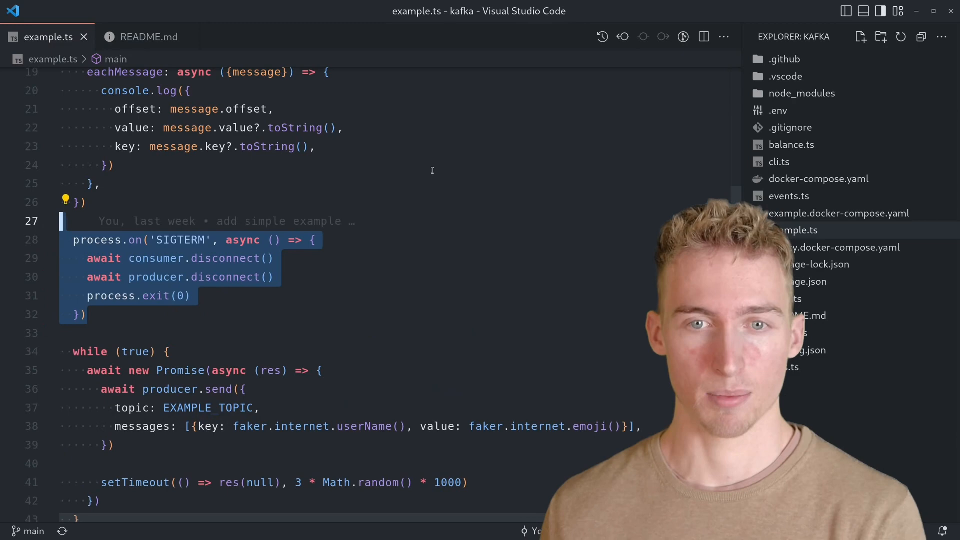
double_click(179, 239)
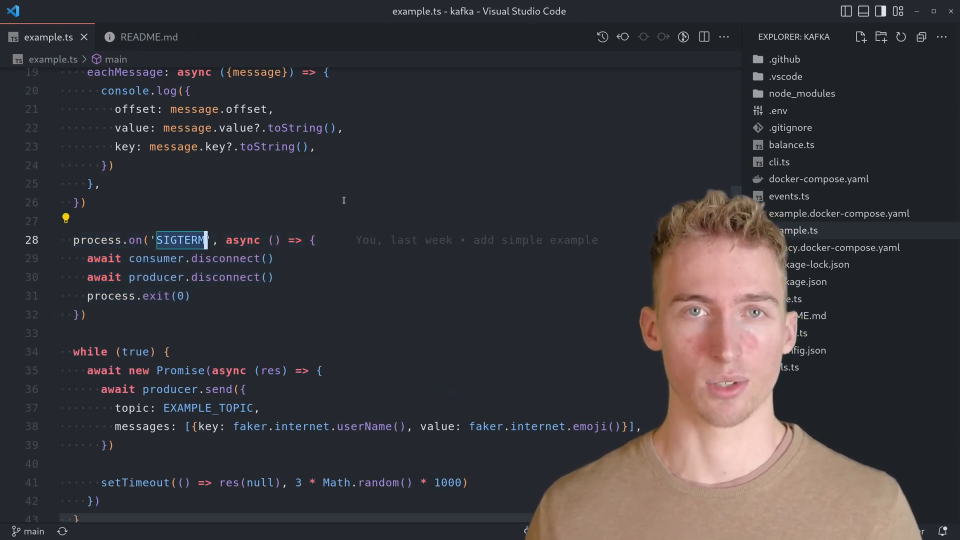
click(149, 37)
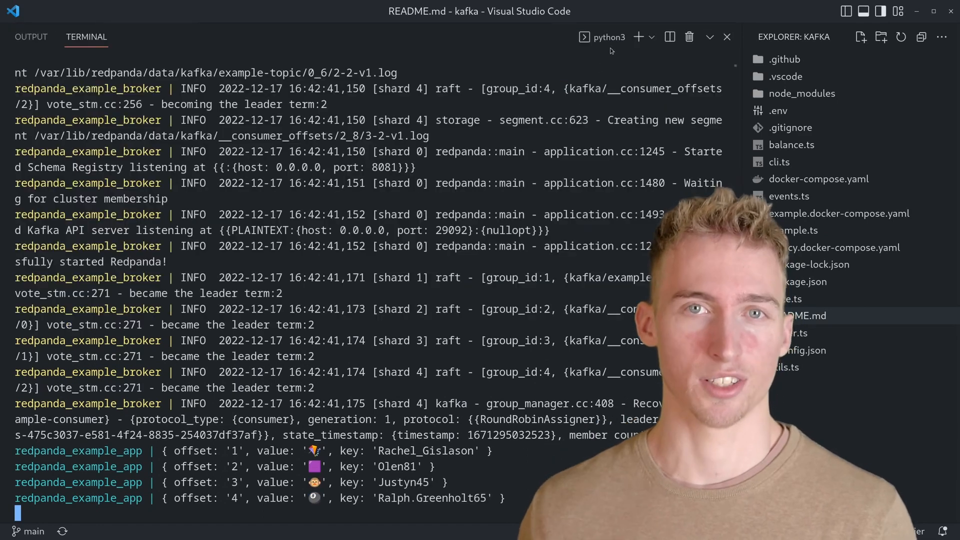
- Scroll through the consumer log of received messages in the maximized terminal panel
scroll(down, 3)
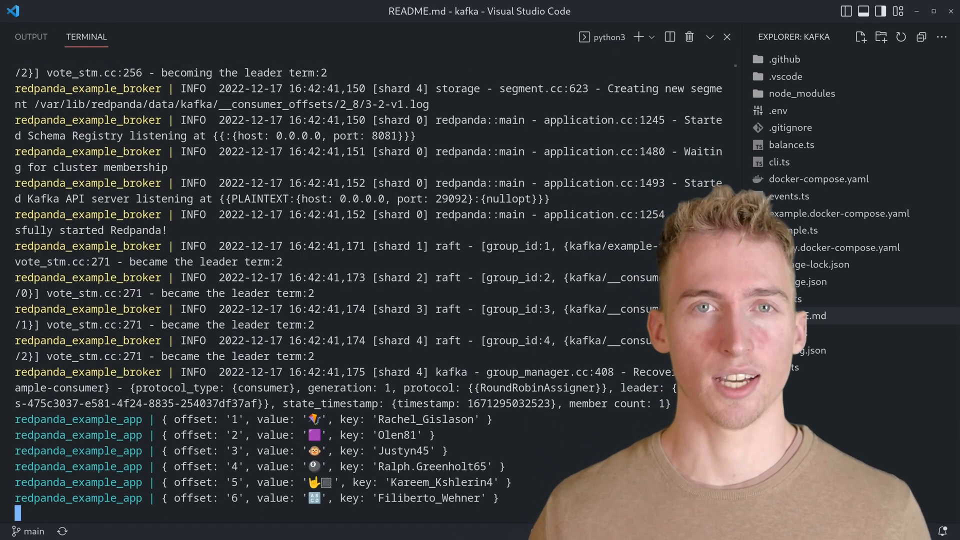
scroll(down, 3)
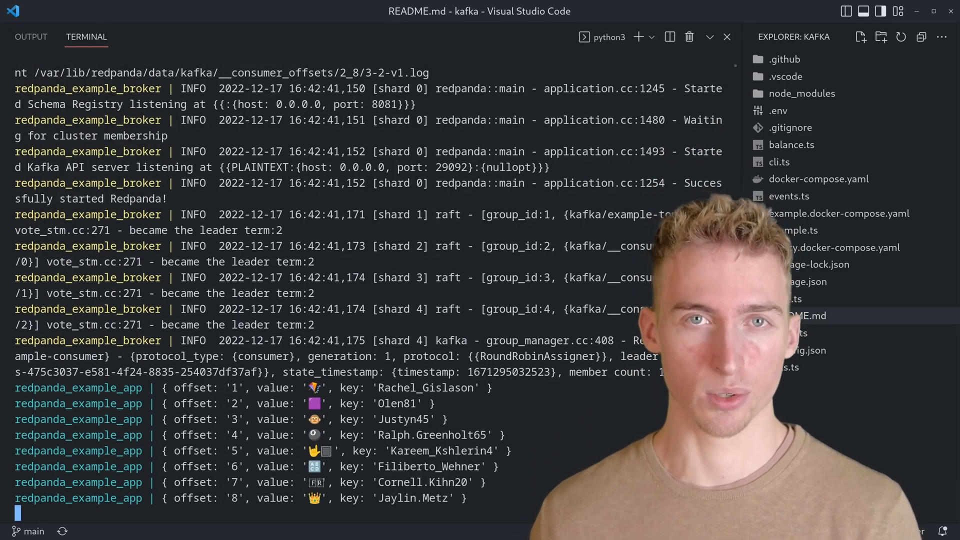
scroll(down, 3)
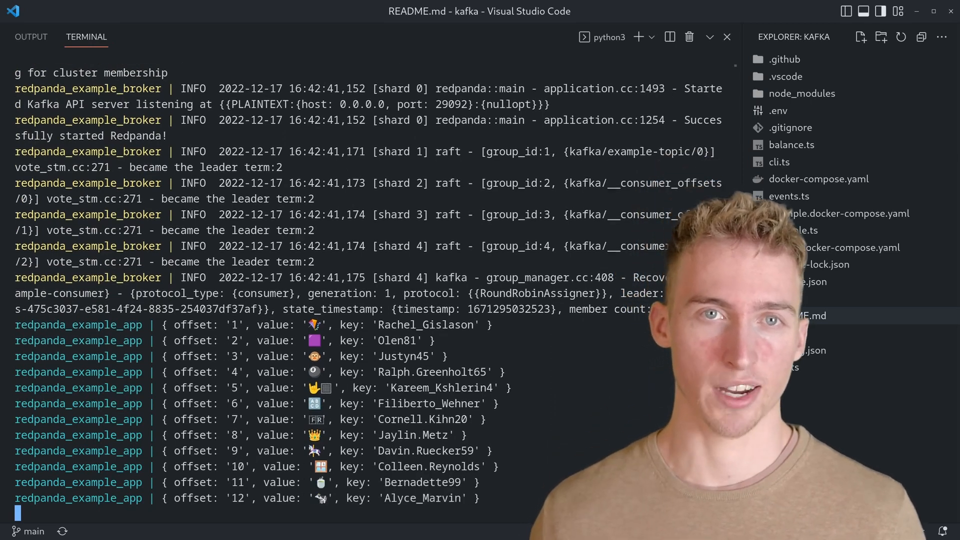
click(799, 230)
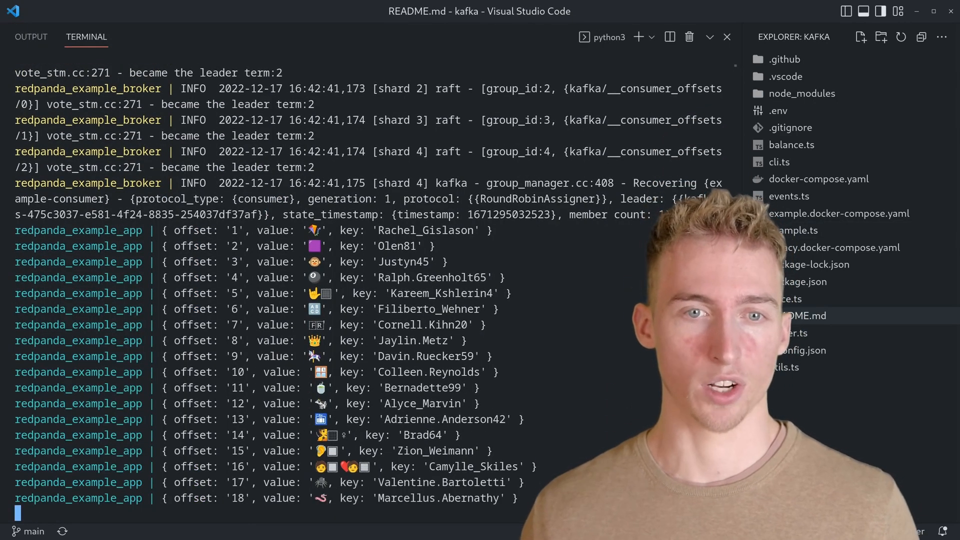
scroll(down, 3)
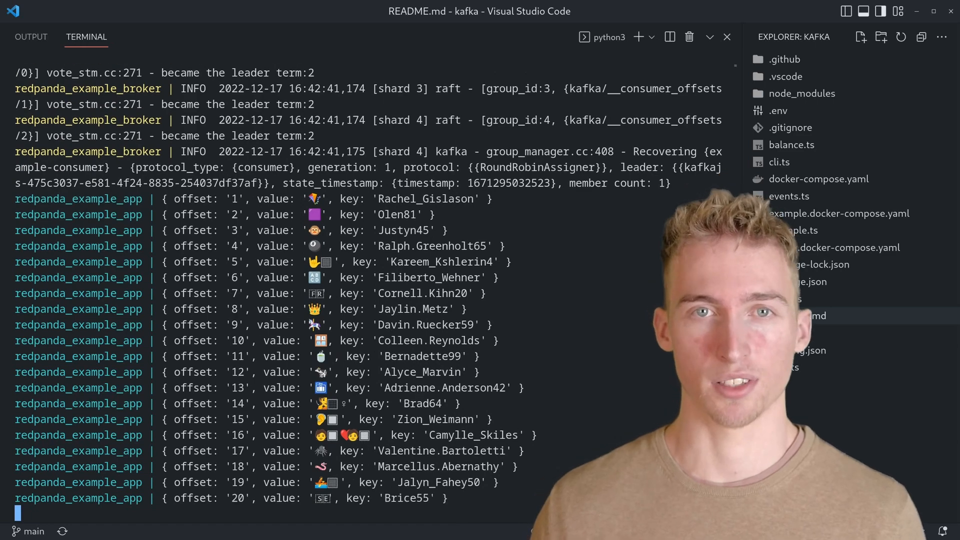
scroll(down, 3)
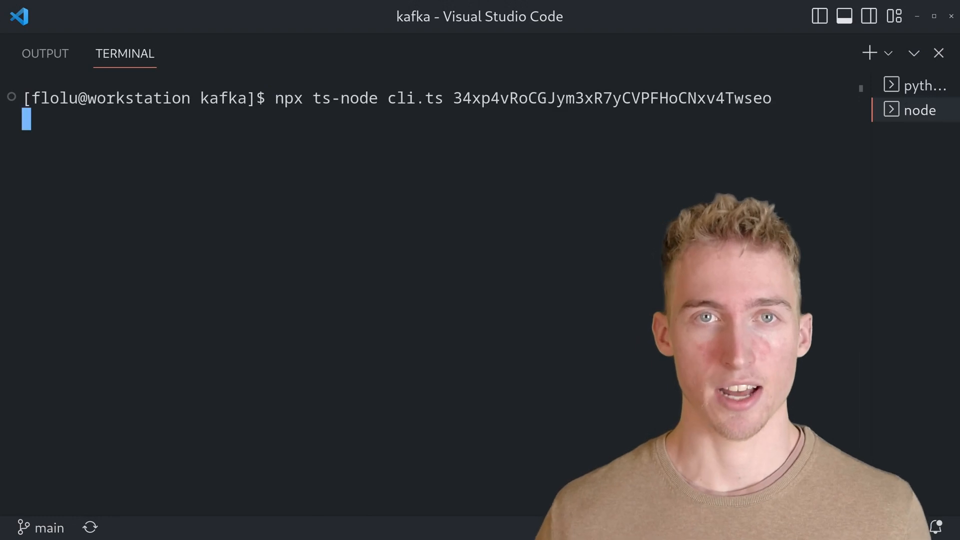
- Open cli.ts and write its imports ending with setupKeyListener from './utils'
key(Return)
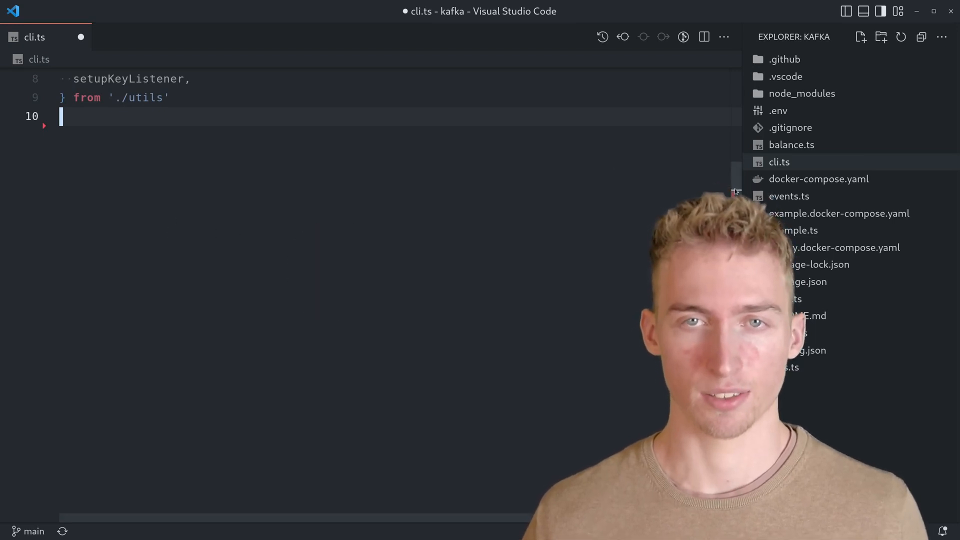
- Add a WebSocket client to ws://localhost:3000 with open handler and BalanceUpdated/PriceUpdated message switch
text(const ws = new WebSocket('ws://localhost:3000'))
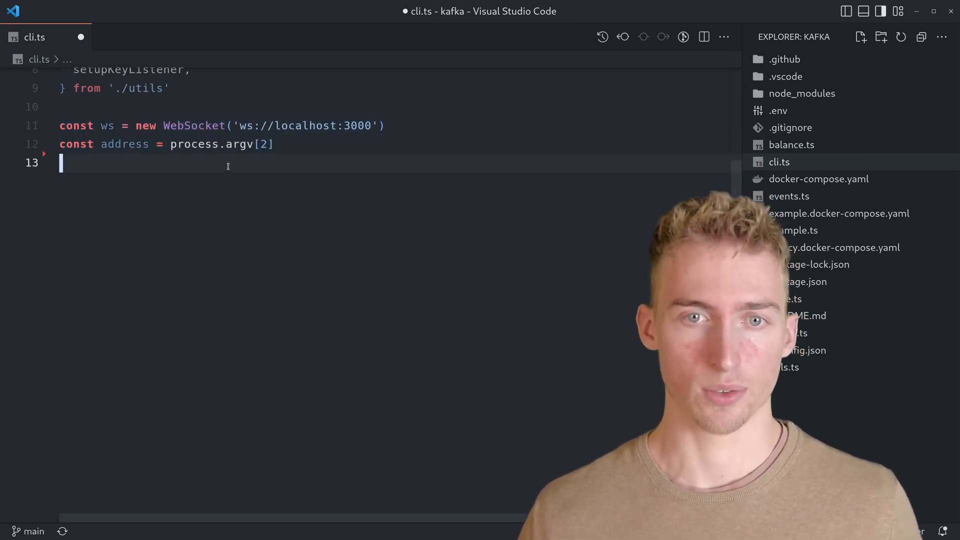
text(ws.on('open', () => {)
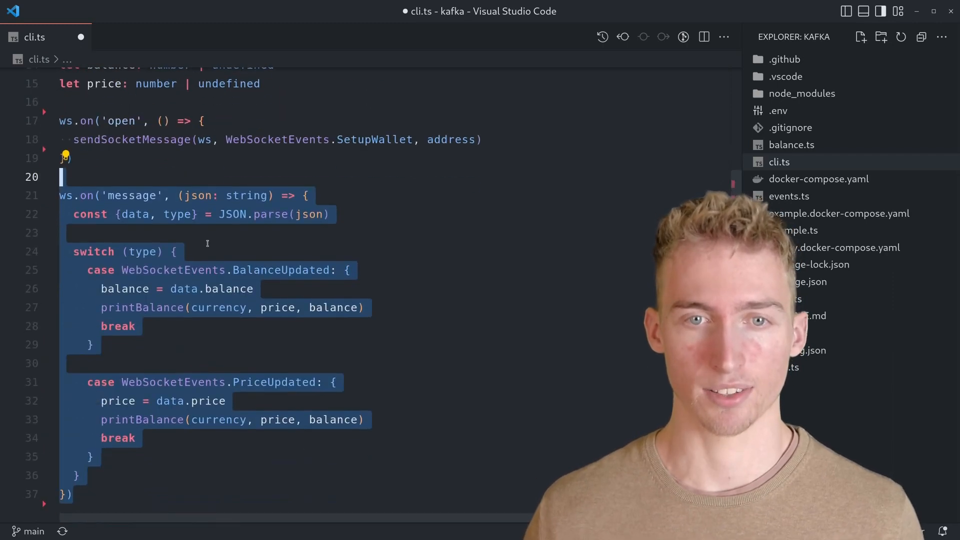
click(142, 190)
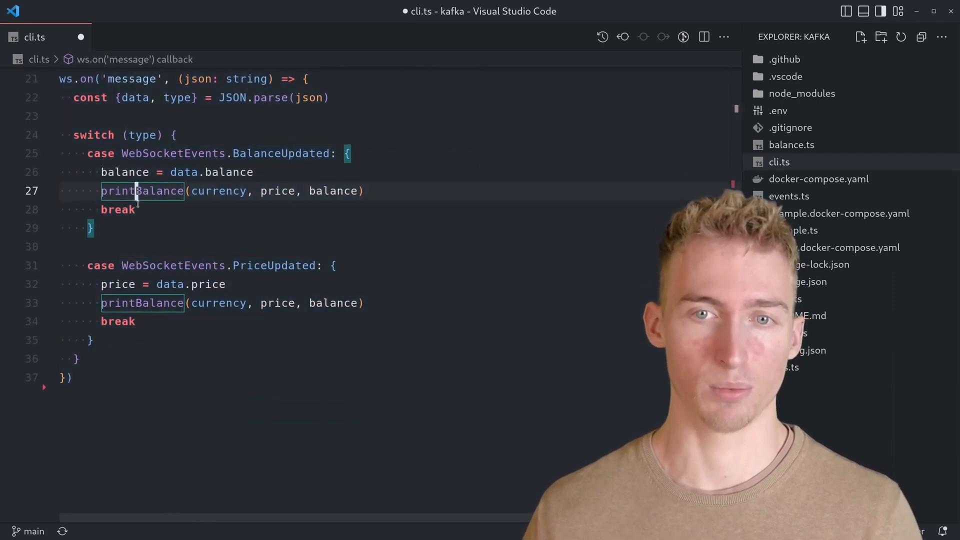
scroll(up, 3)
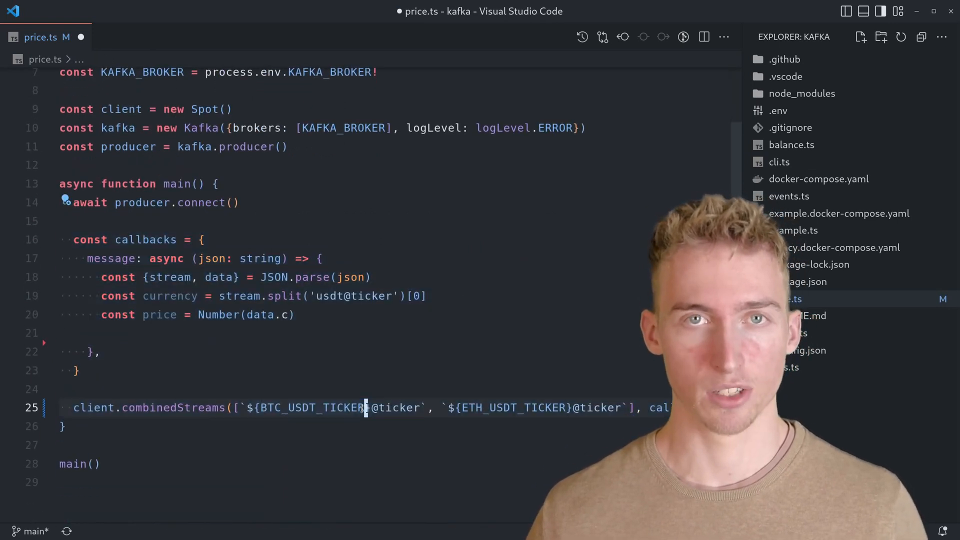
- Send each JSON price payload to KafkaTopics.CurrencyPrice keyed by currency, then move to balance.ts
double_click(514, 407)
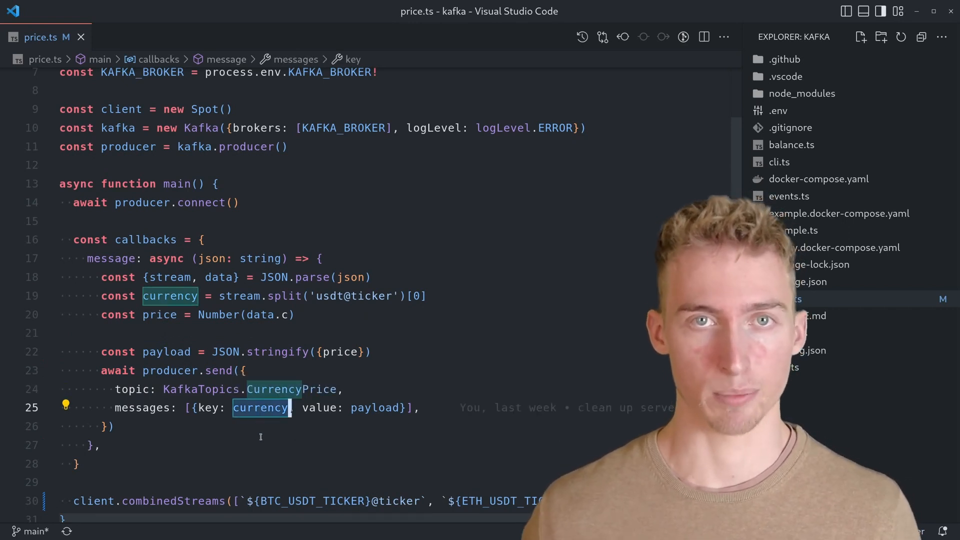
mouse_move(375, 407)
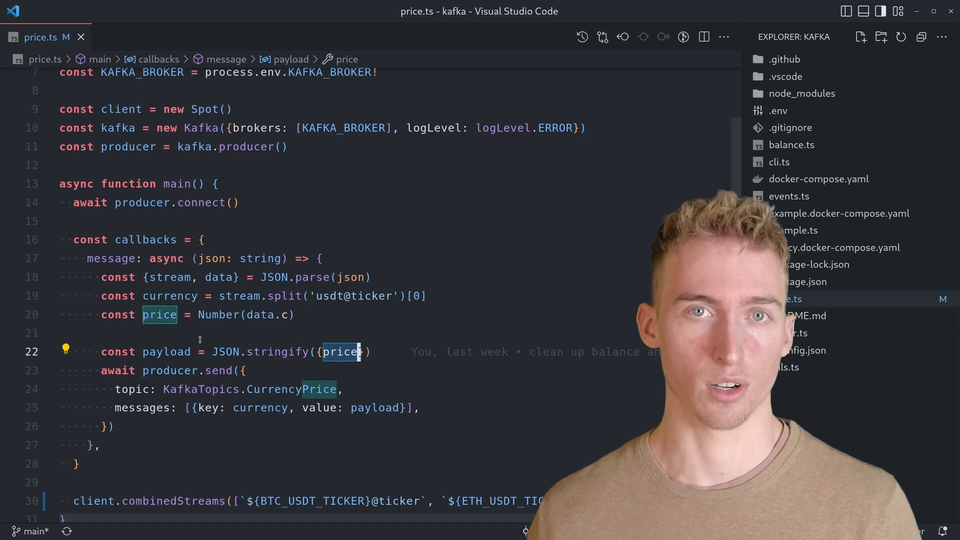
click(792, 144)
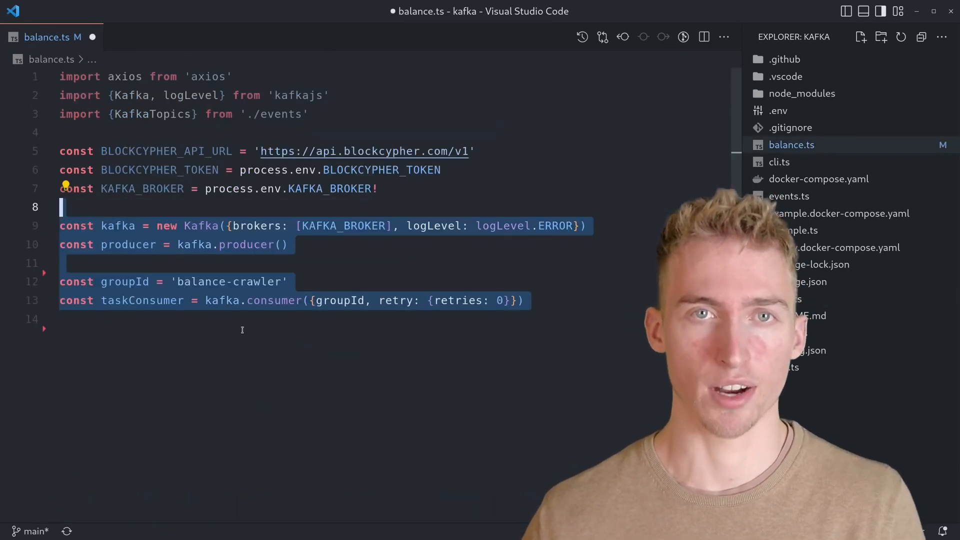
- Write main subscribing to TaskToReadBalance and getWalletBalance fetching from BlockCypher via axios
double_click(142, 300)
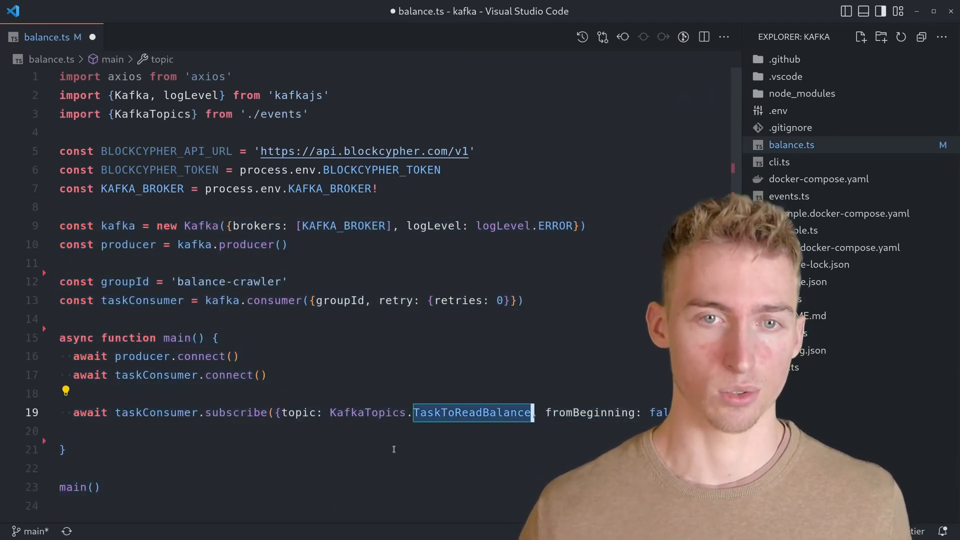
scroll(down, 3)
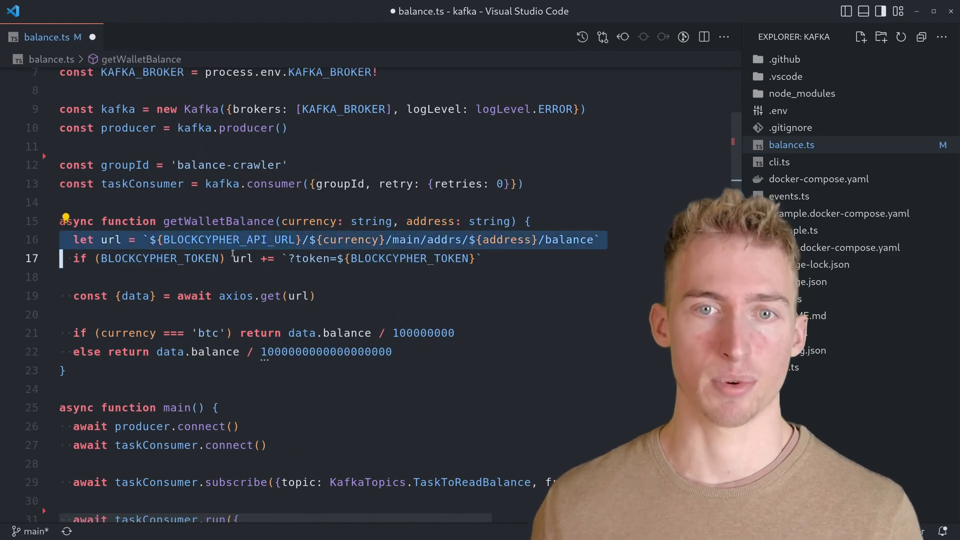
scroll(down, 3)
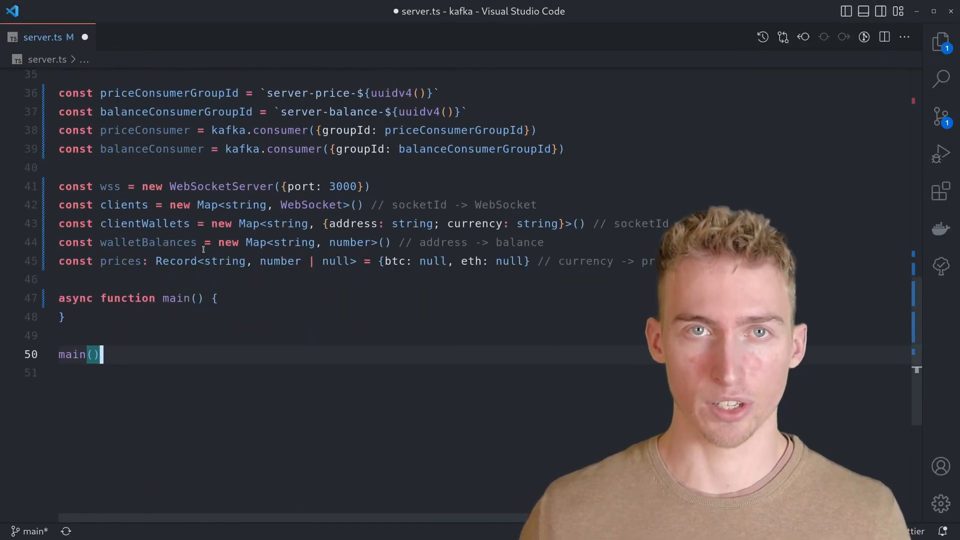
- Complete server.ts consumer run handlers and the wss connection/message handler for wallet setup
text(wss.on('connection', (ws) => {)
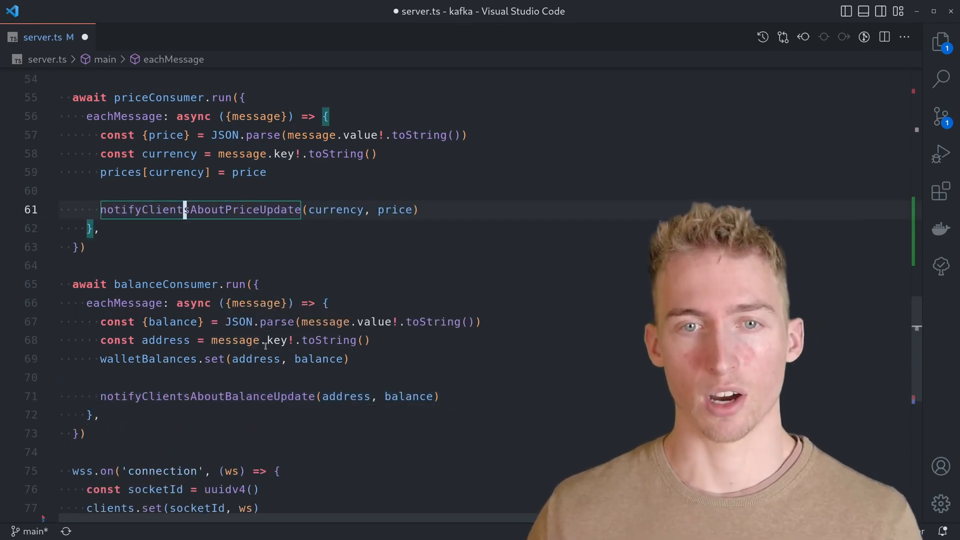
scroll(up, 3)
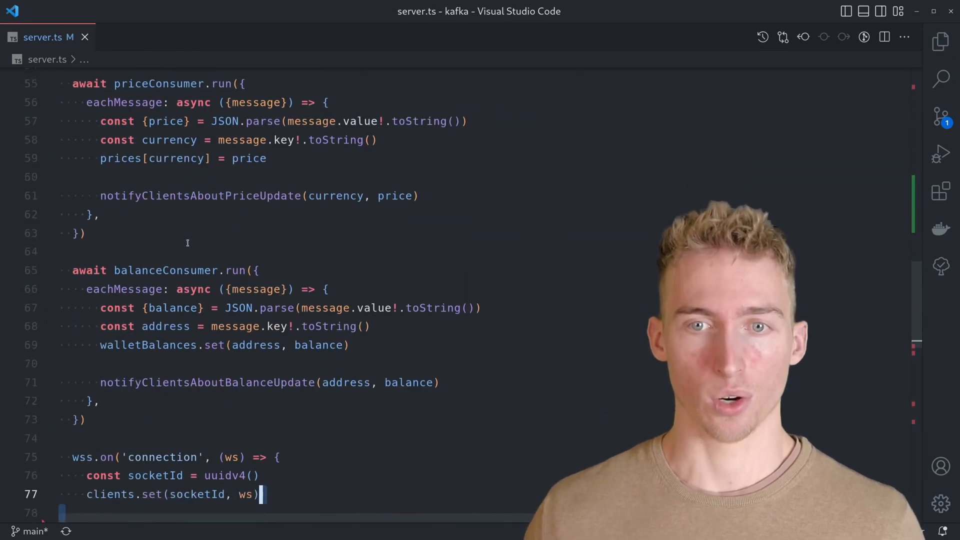
scroll(down, 3)
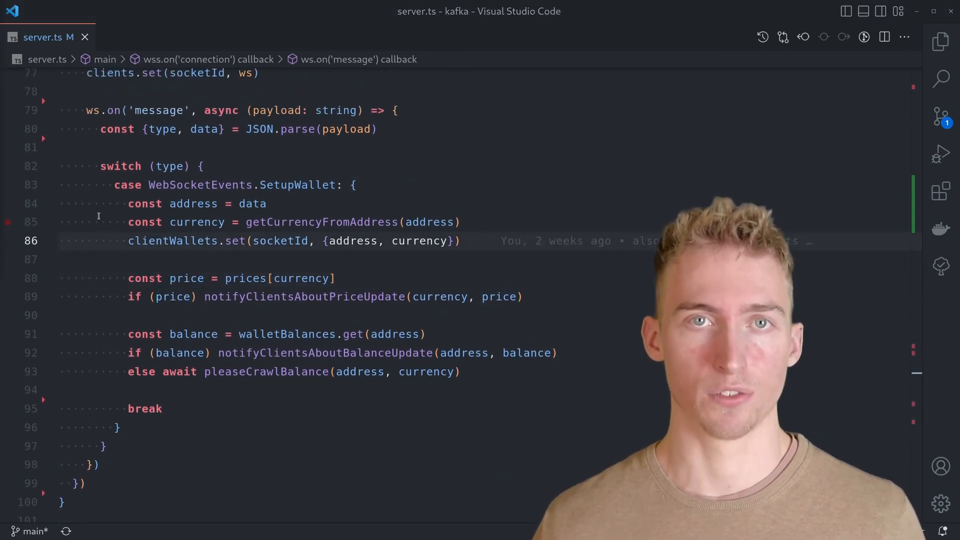
- Start the stack with docker-compose -f docker-compose.yaml up --build
click(940, 42)
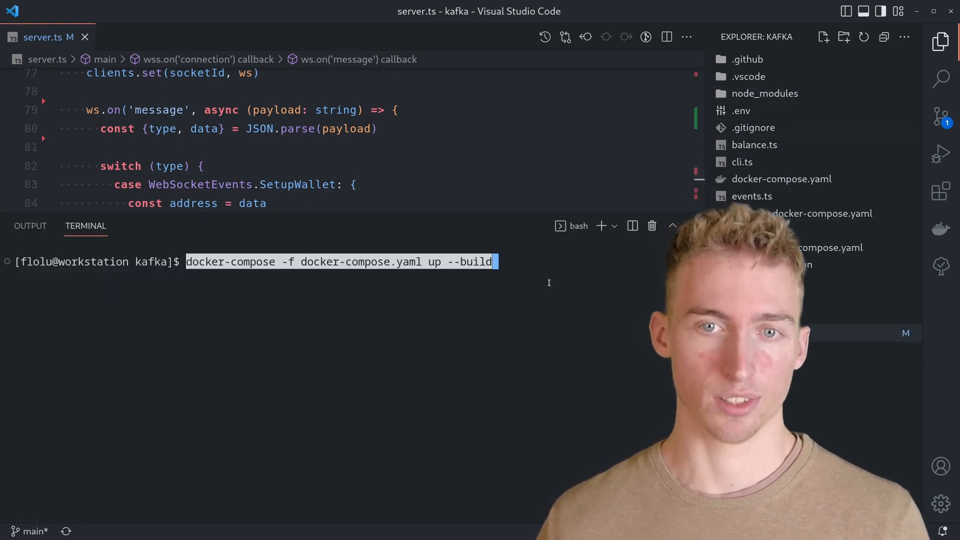
key(Return)
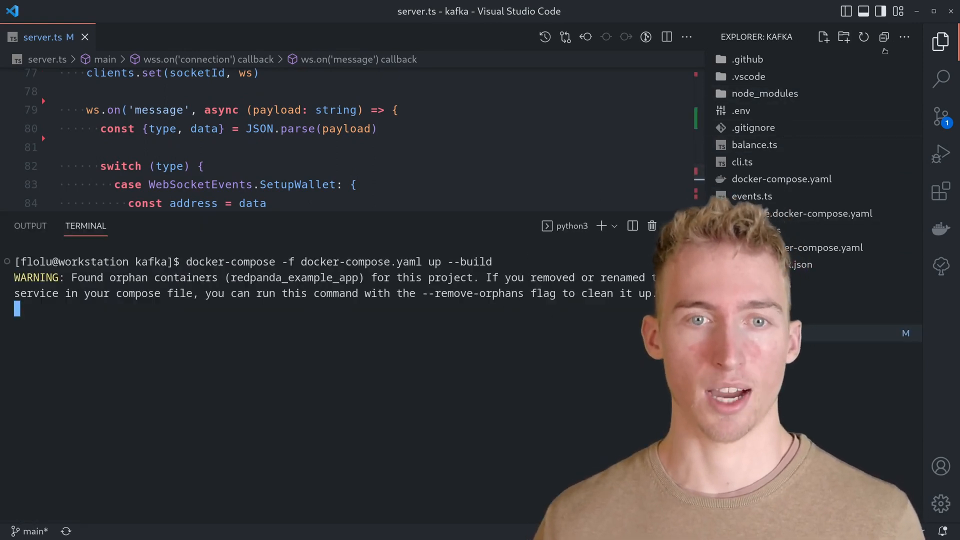